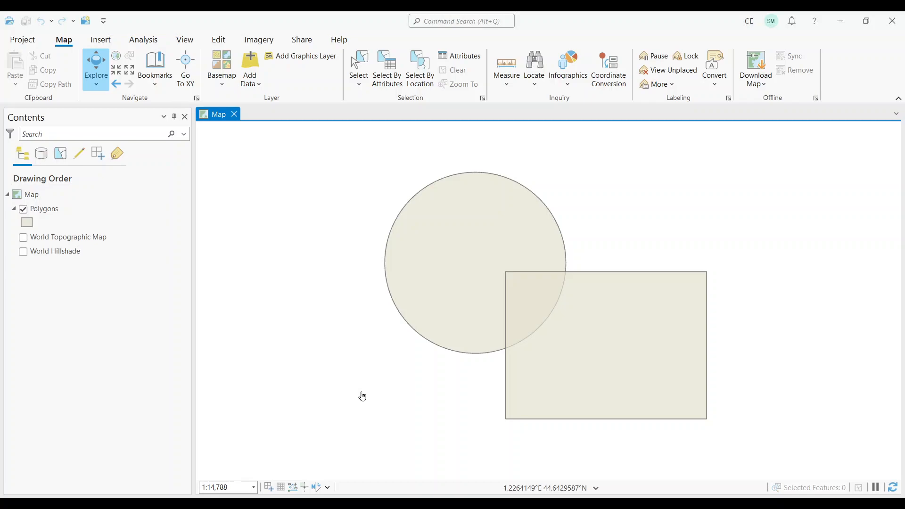
{"action": "mouse_move", "coordinate": [367, 397]}
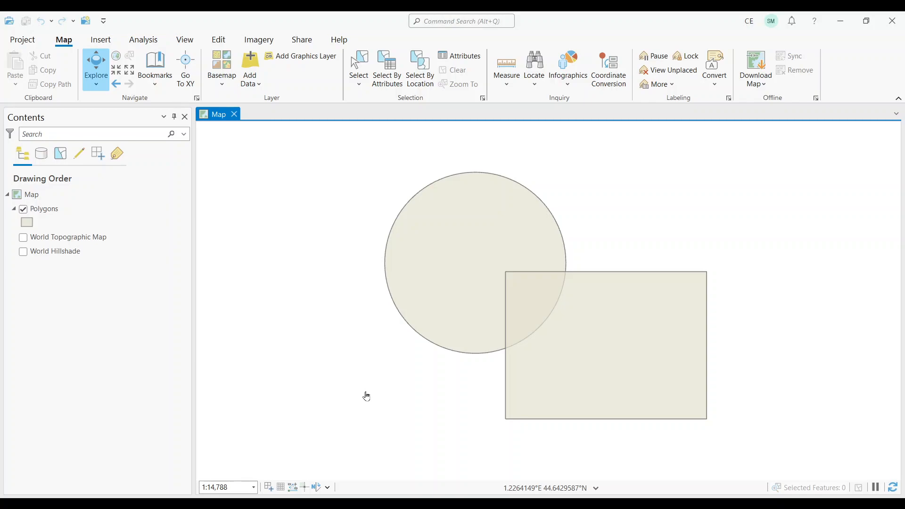
{"action": "mouse_move", "coordinate": [611, 339]}
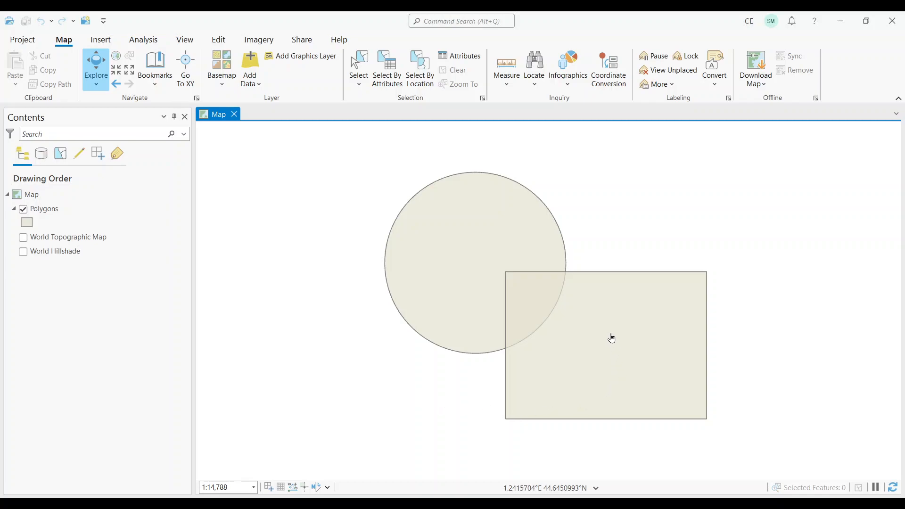
{"action": "mouse_move", "coordinate": [462, 253]}
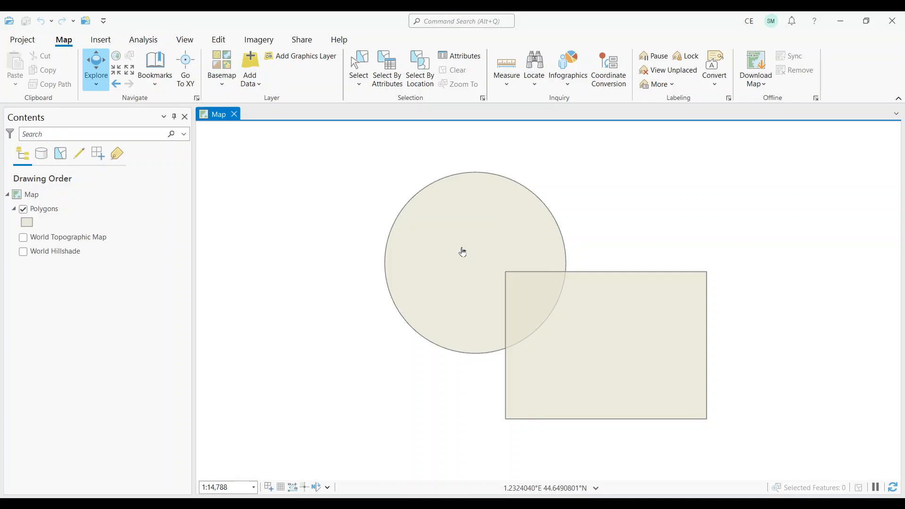
{"action": "mouse_move", "coordinate": [528, 320]}
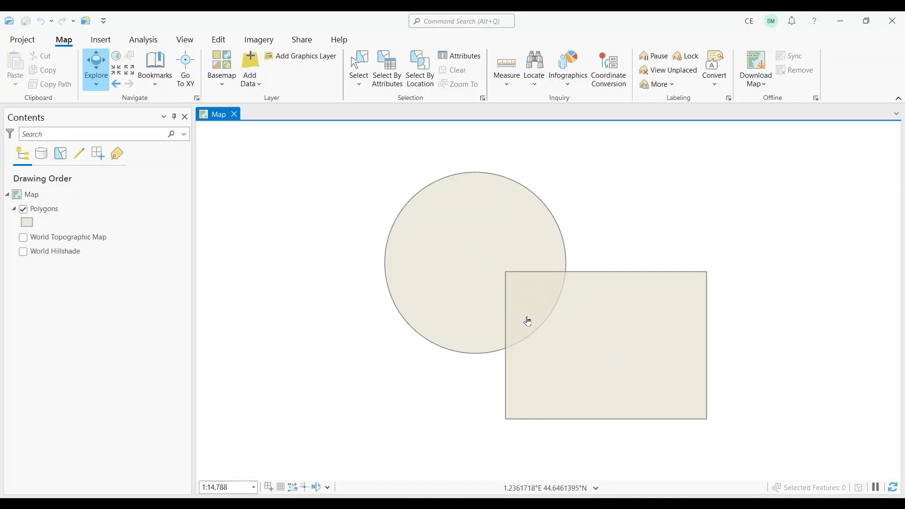
{"action": "mouse_move", "coordinate": [528, 317]}
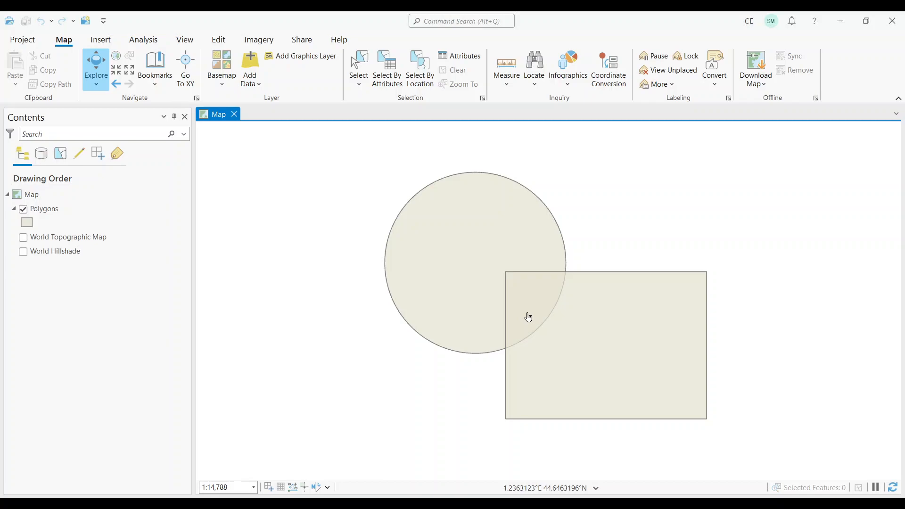
{"action": "mouse_move", "coordinate": [507, 325]}
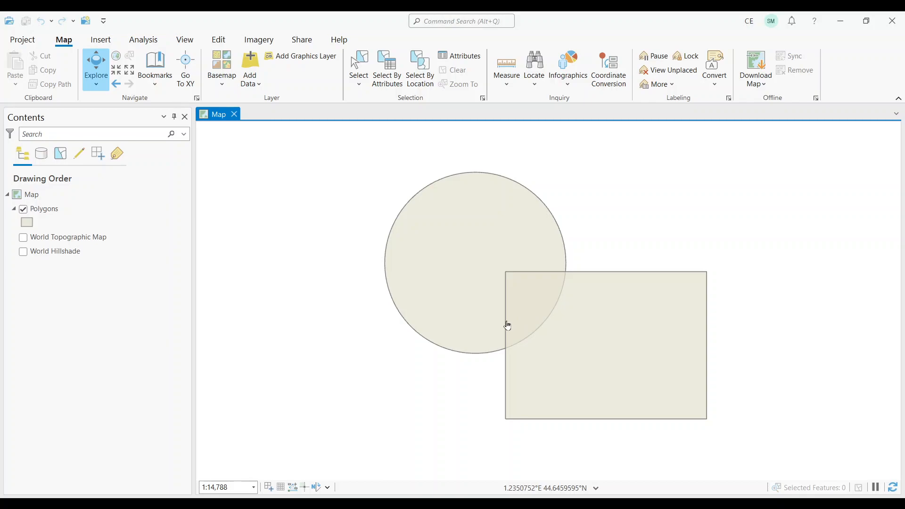
Search 'intersec' in the Geoprocessing pane from the Analysis ribbon to list the Intersect tools
{"action": "left_click", "coordinate": [143, 40]}
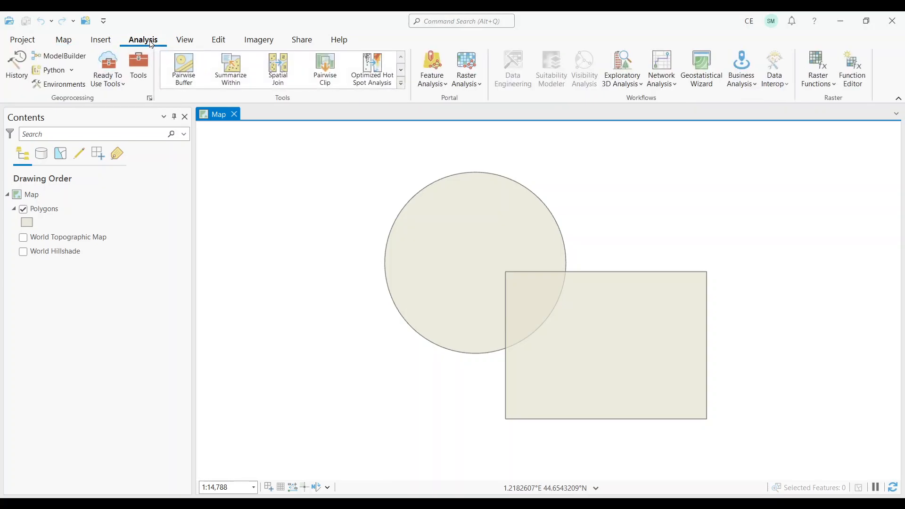
{"action": "left_click", "coordinate": [139, 63]}
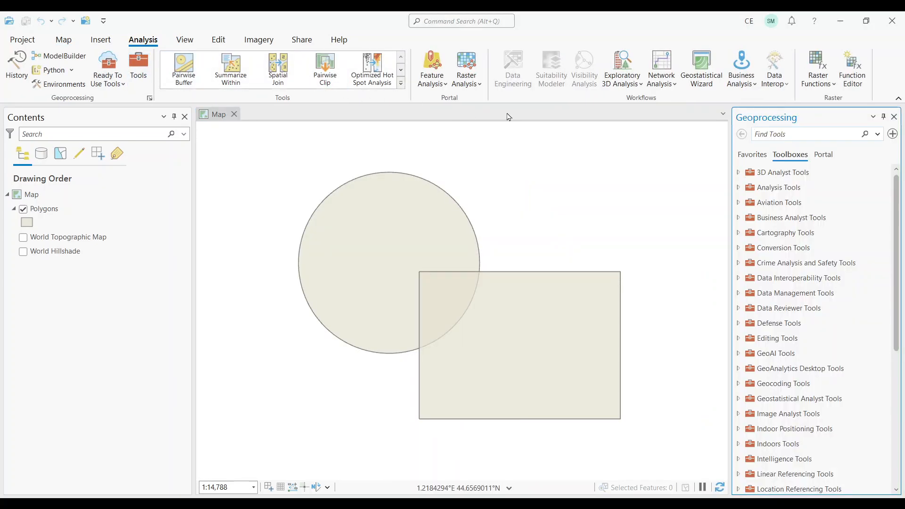
{"action": "mouse_move", "coordinate": [637, 140]}
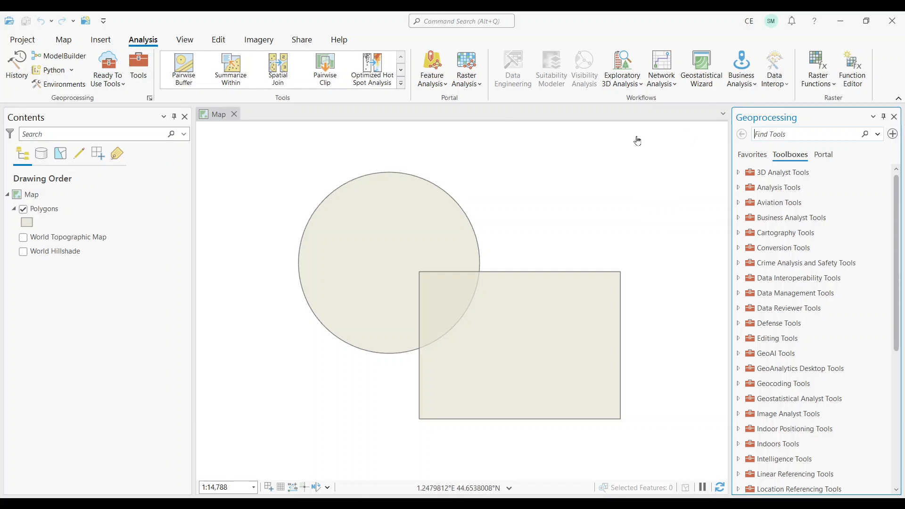
{"action": "type", "text": "intersect"}
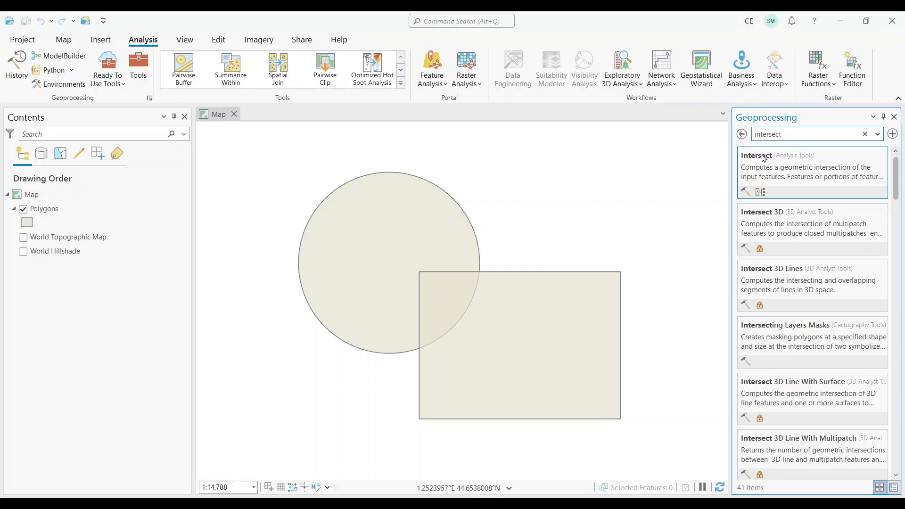
Run Intersect with the Polygons layer as input, producing a Polygons_Intersect layer
{"action": "left_click", "coordinate": [773, 155]}
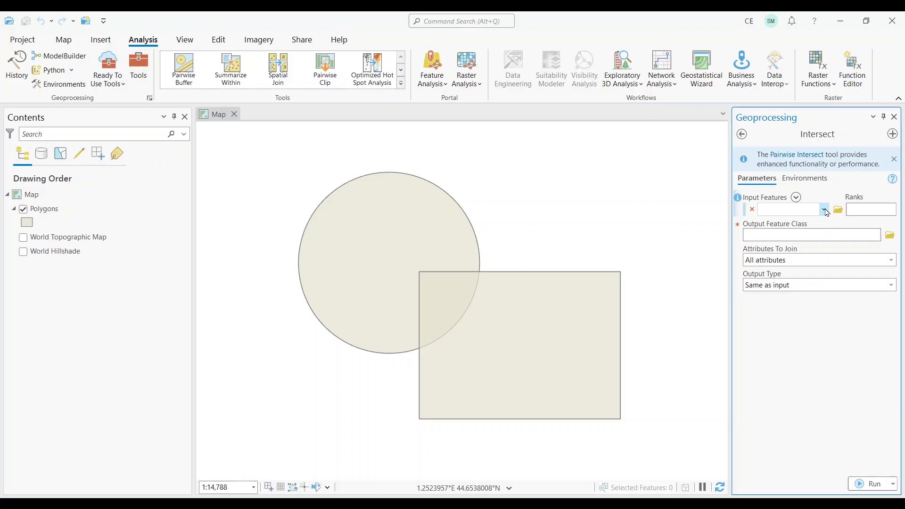
{"action": "left_click", "coordinate": [824, 210]}
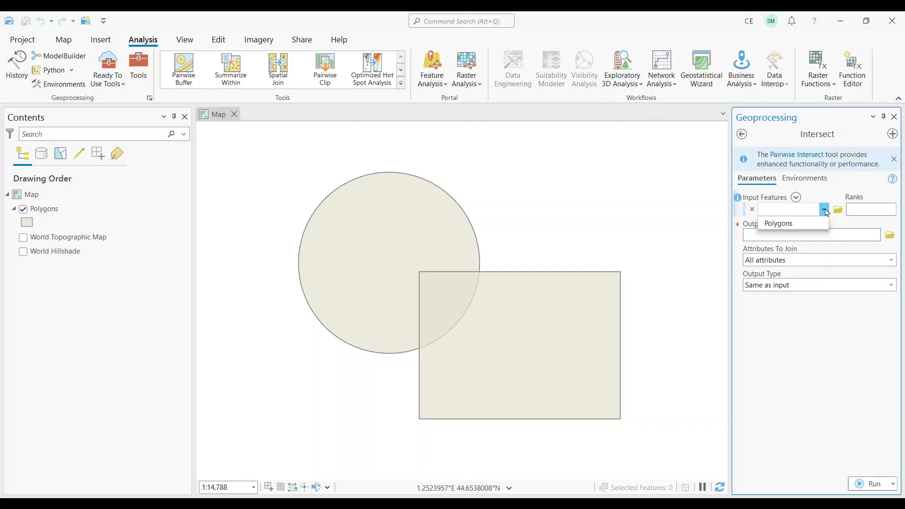
{"action": "left_click", "coordinate": [779, 224]}
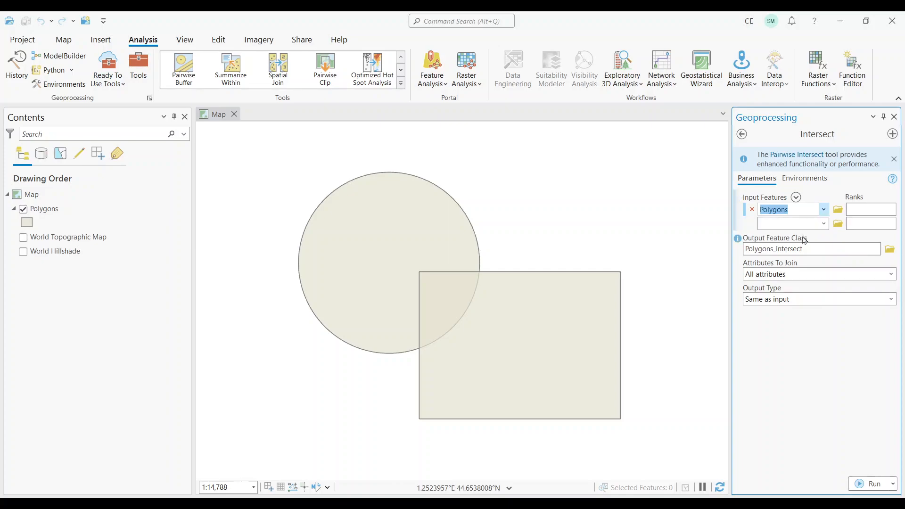
{"action": "left_click", "coordinate": [873, 484]}
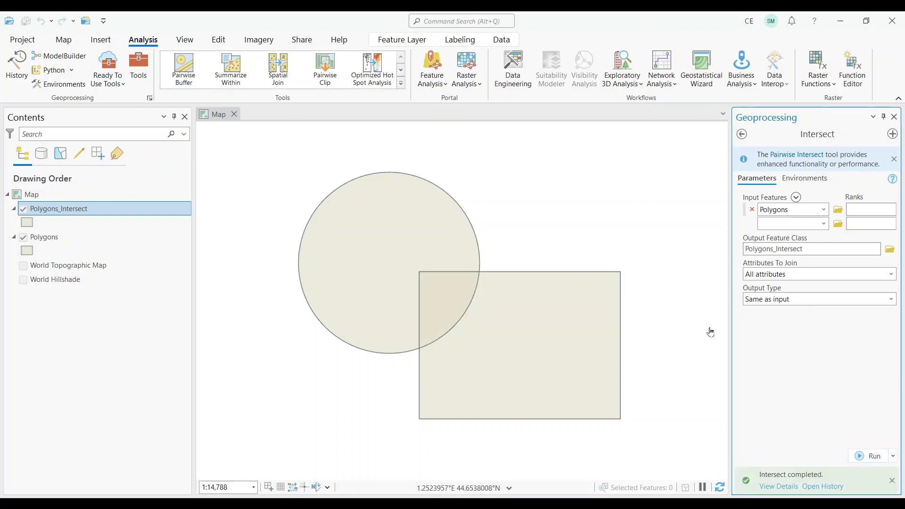
Bring up the symbology gallery for the new Polygons_Intersect layer
{"action": "left_click", "coordinate": [69, 223]}
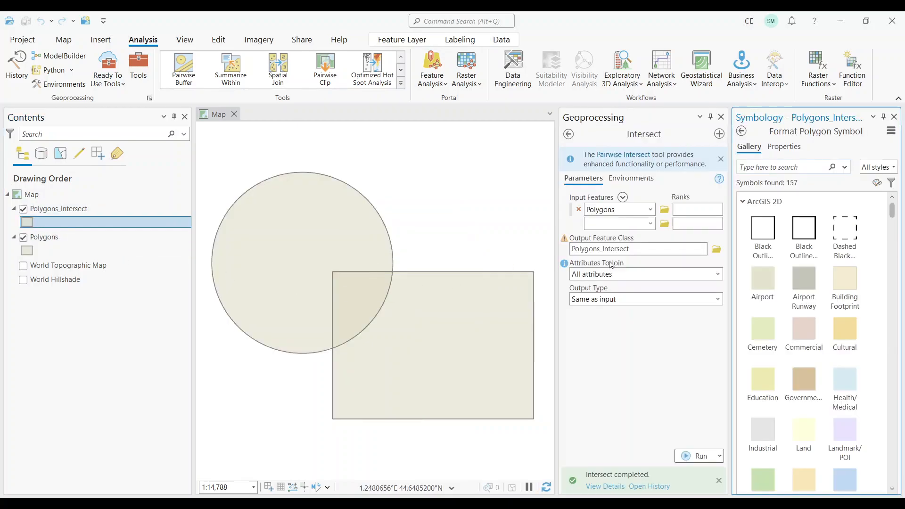
Fill Polygons_Intersect with the Cemetery gallery symbol, then the Cultural symbol, to highlight the overlap
{"action": "left_click", "coordinate": [762, 332]}
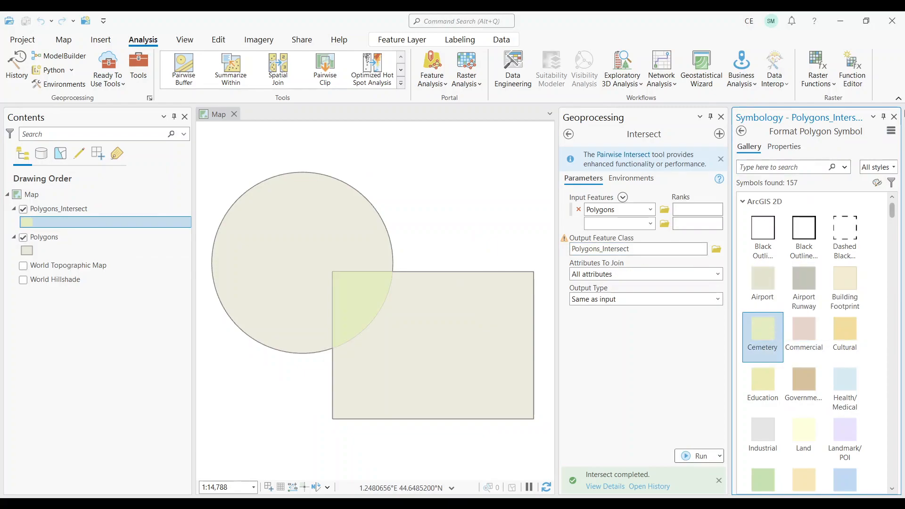
{"action": "left_click", "coordinate": [844, 336]}
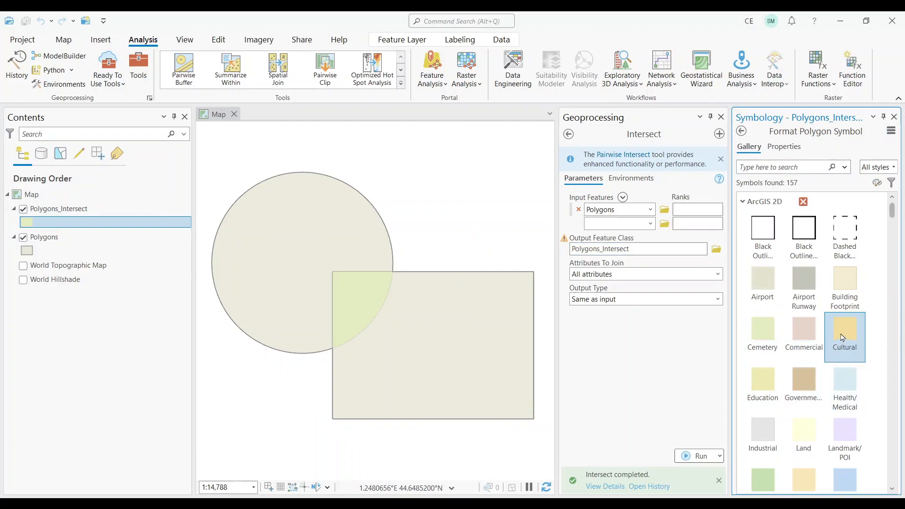